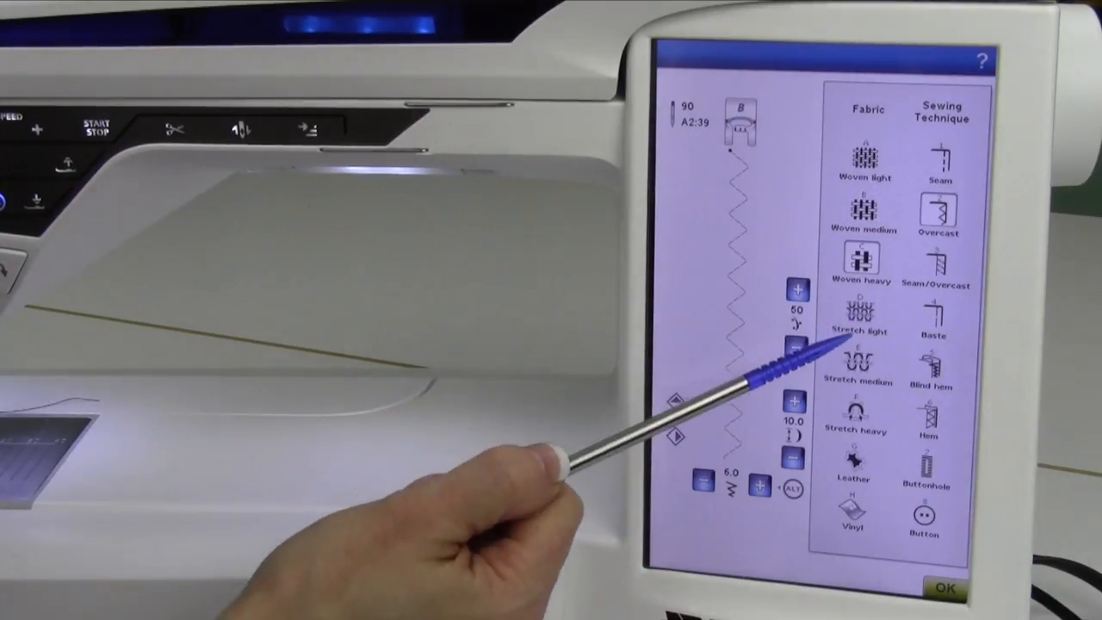
Select Stretch heavy as the fabric, keeping Overcast, so zigzag A2:39 with a 90 Str needle is recommended
click(858, 362)
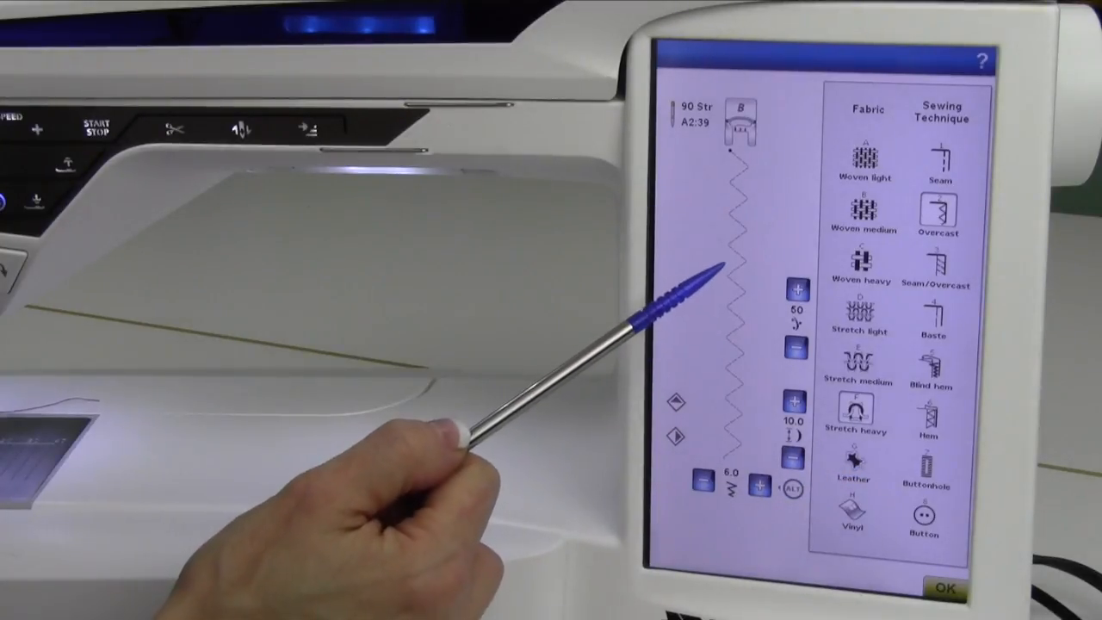
mouse_move(826, 404)
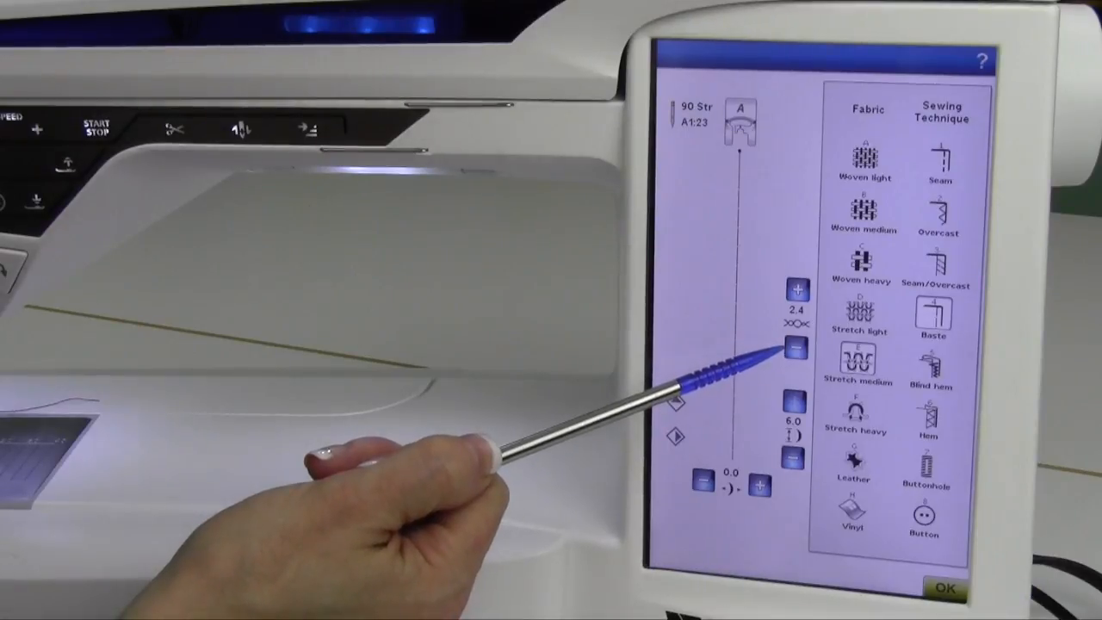
mouse_move(766, 353)
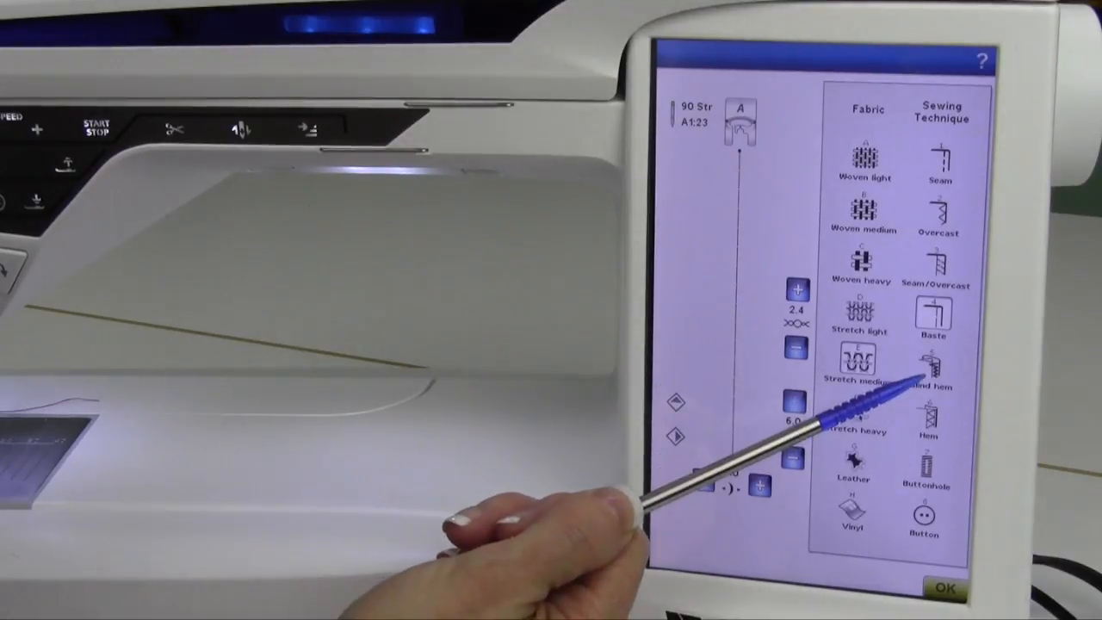
click(926, 362)
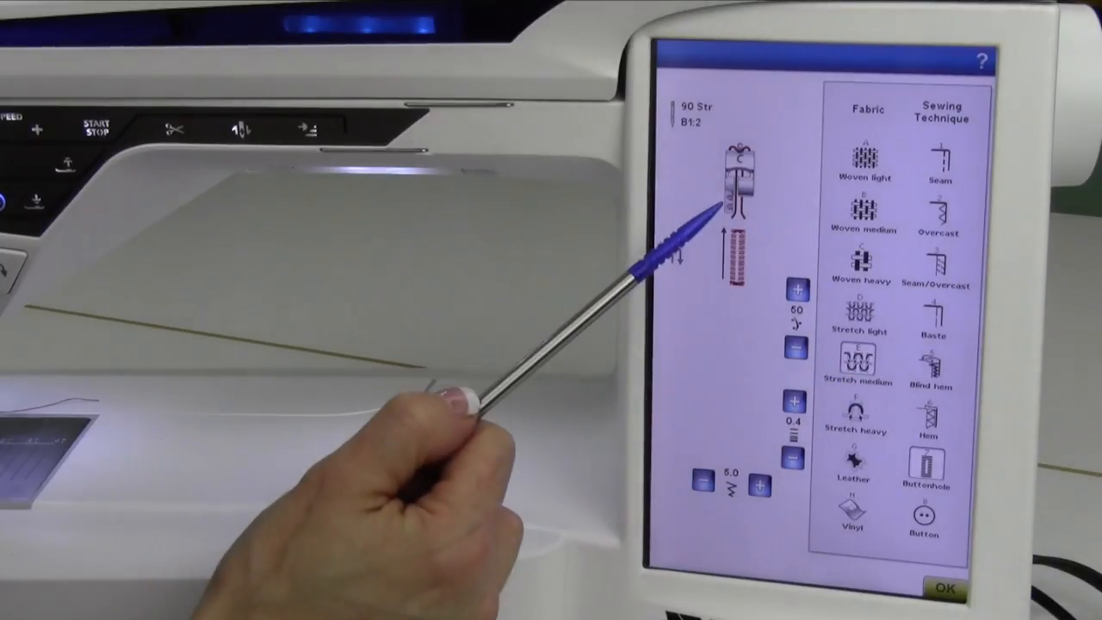
mouse_move(732, 181)
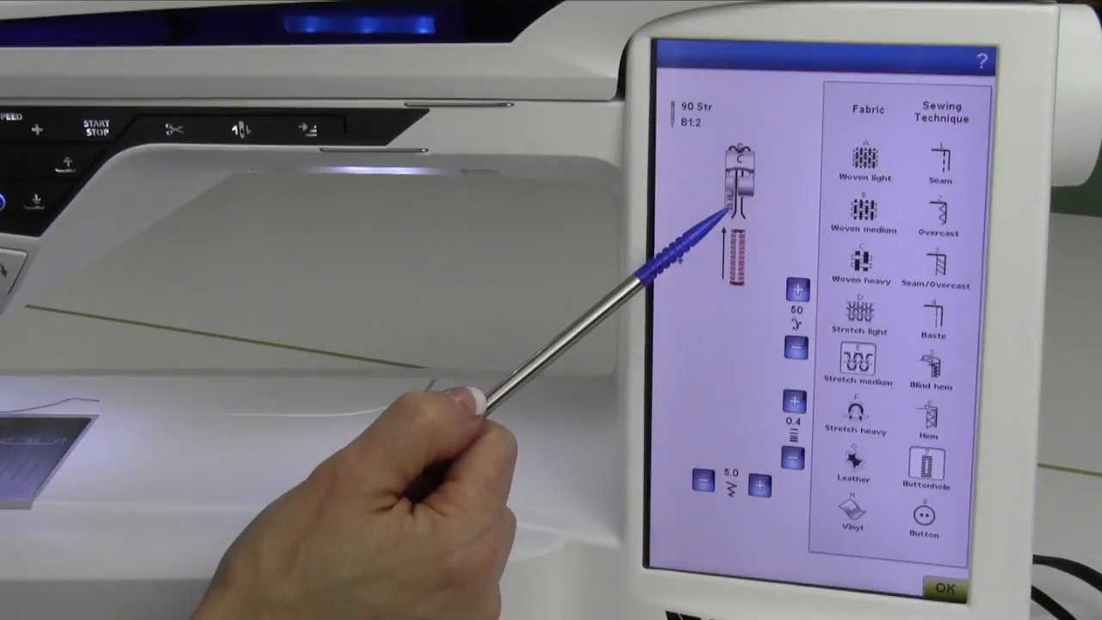
mouse_move(706, 224)
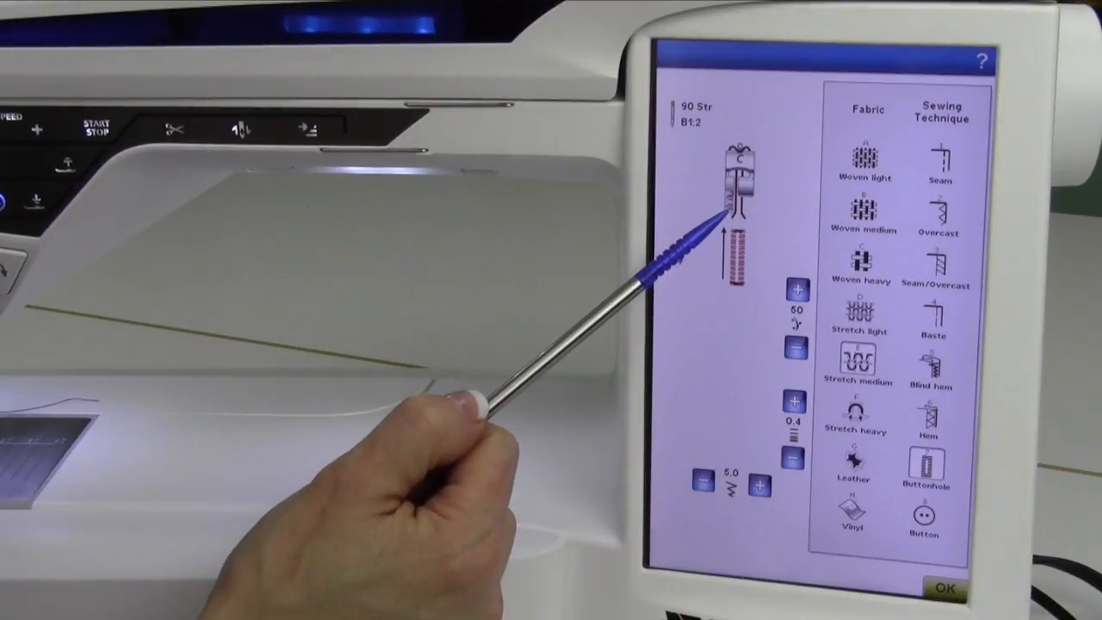